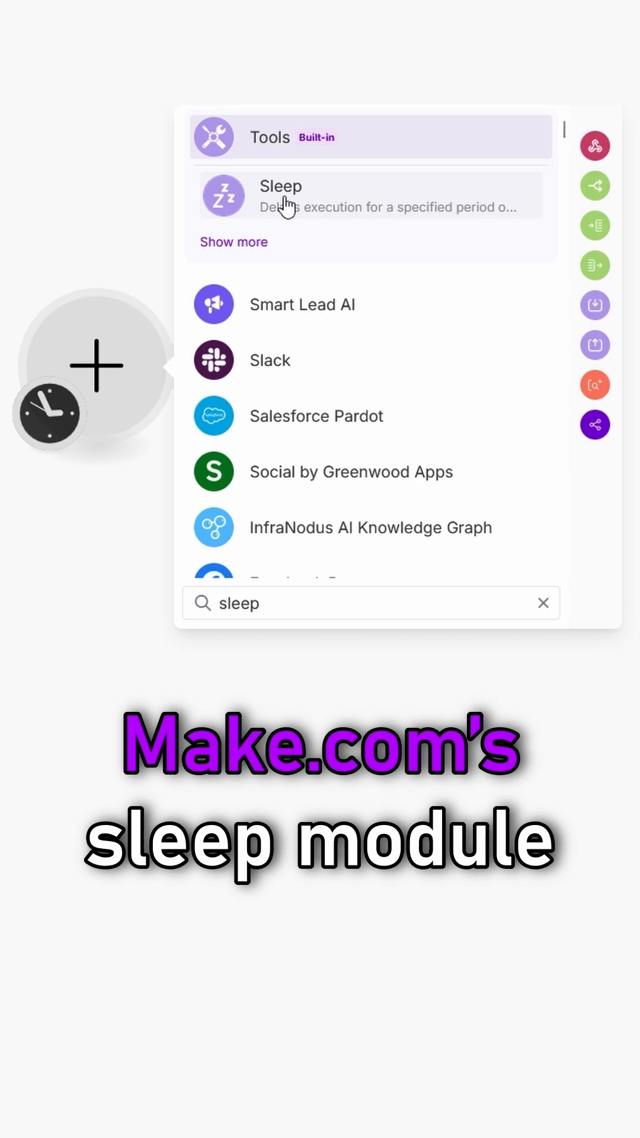
# Add the Tools Sleep module from the 'sleep' search, showing its 1-second Delay setting (range 1–300)
pyautogui.click(279, 196)
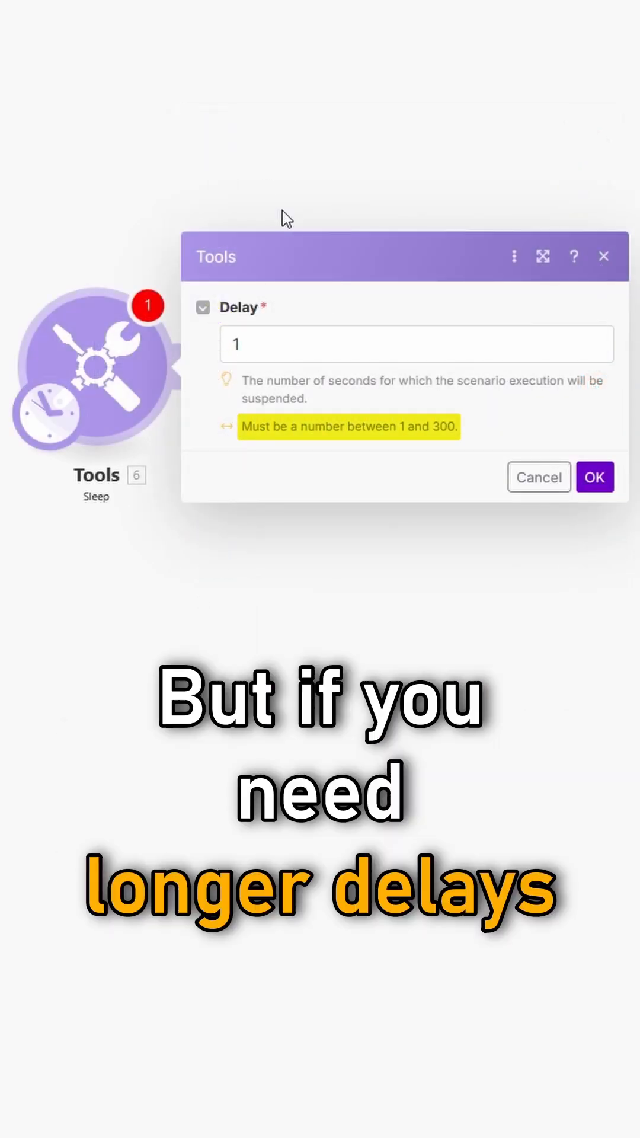